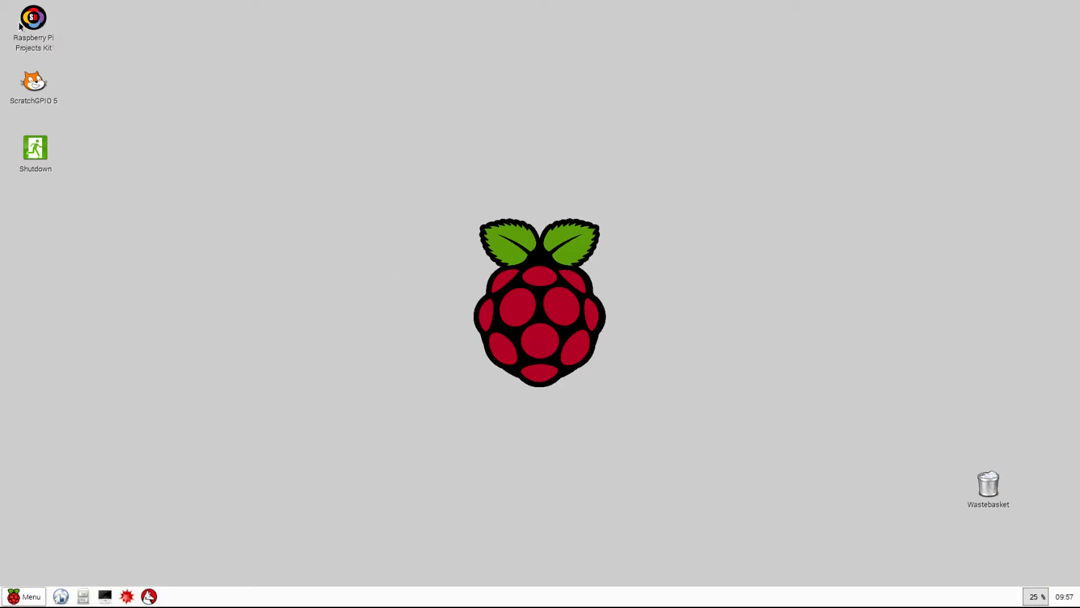
{"action": "mouse_move", "coordinate": [68, 143]}
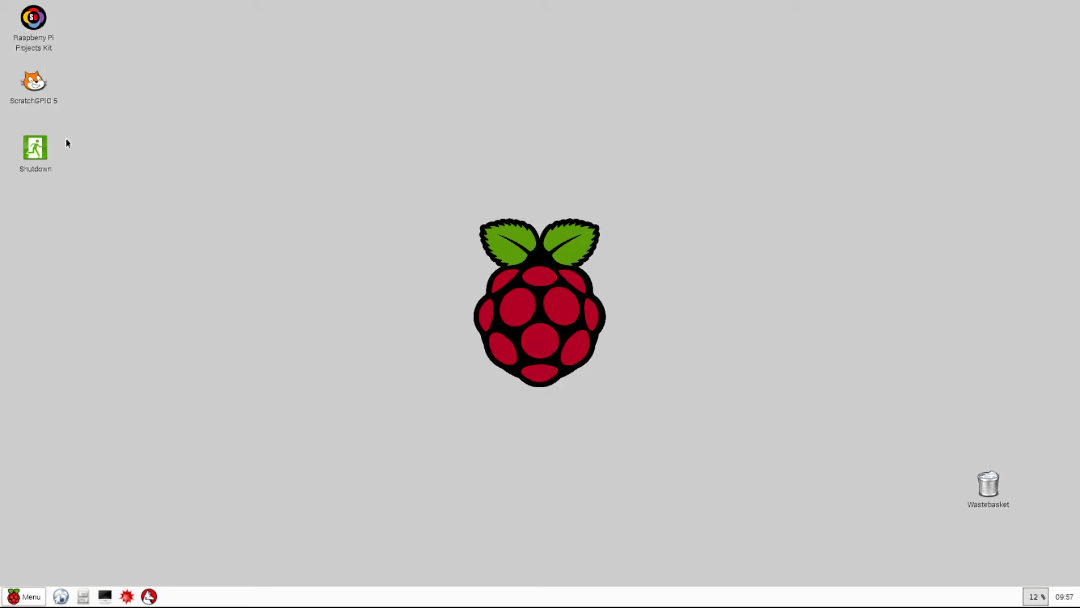
{"action": "mouse_move", "coordinate": [67, 180]}
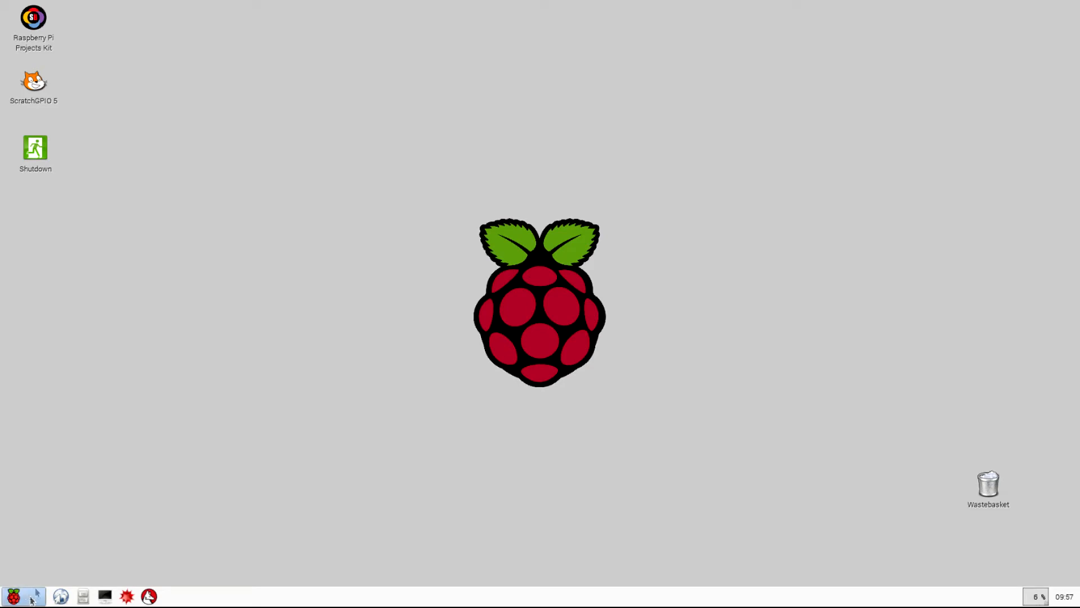
Launch Scratch GPIO 5 from the desktop and acknowledge the 'Remote sensor connections enabled' notice.
{"action": "left_click", "coordinate": [14, 596]}
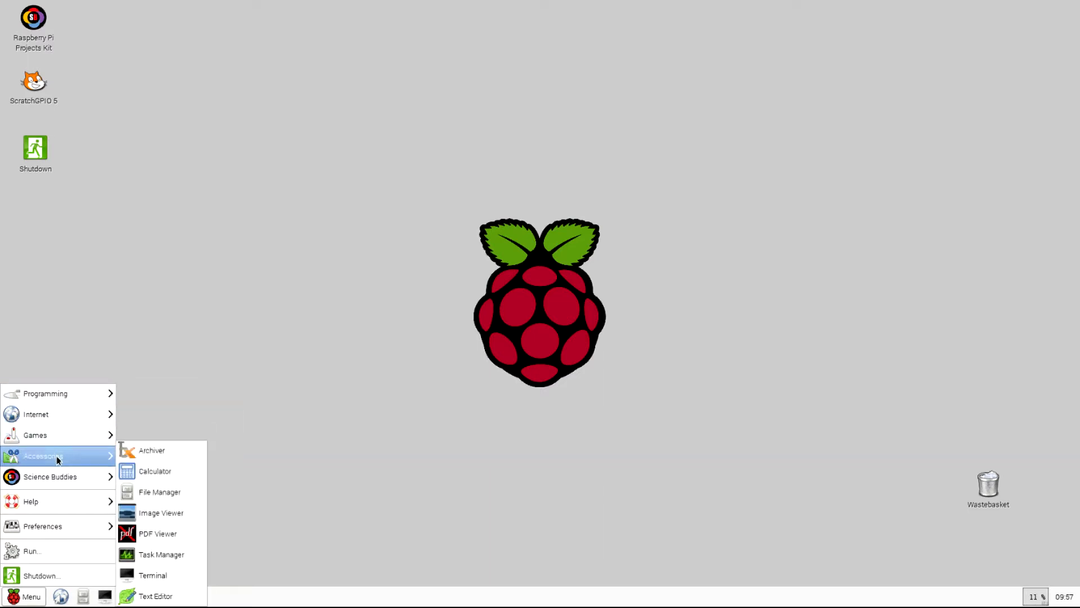
{"action": "mouse_move", "coordinate": [49, 476]}
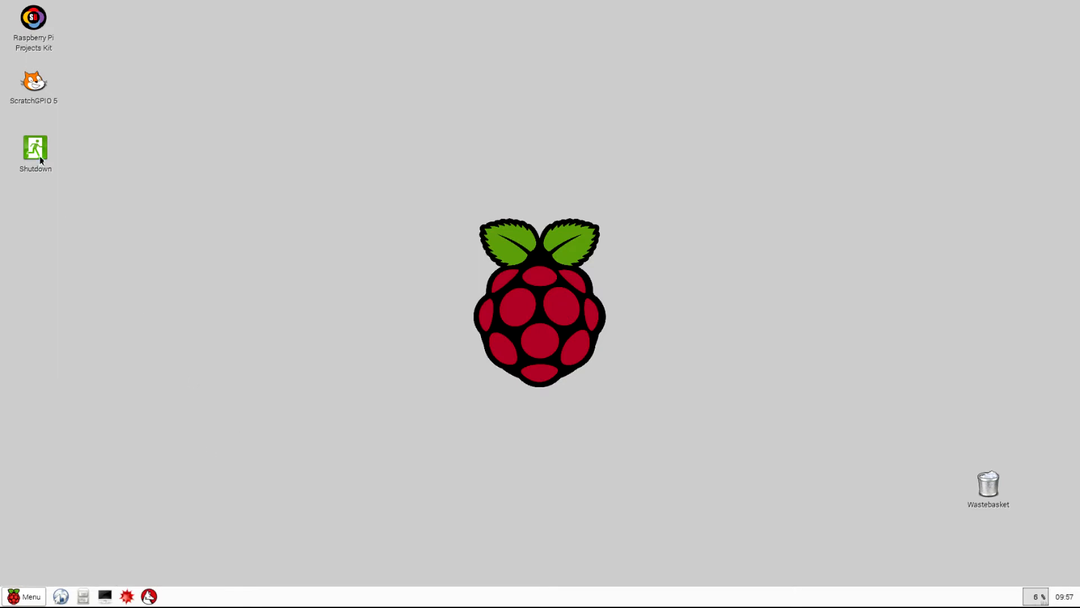
{"action": "double_click", "coordinate": [35, 146]}
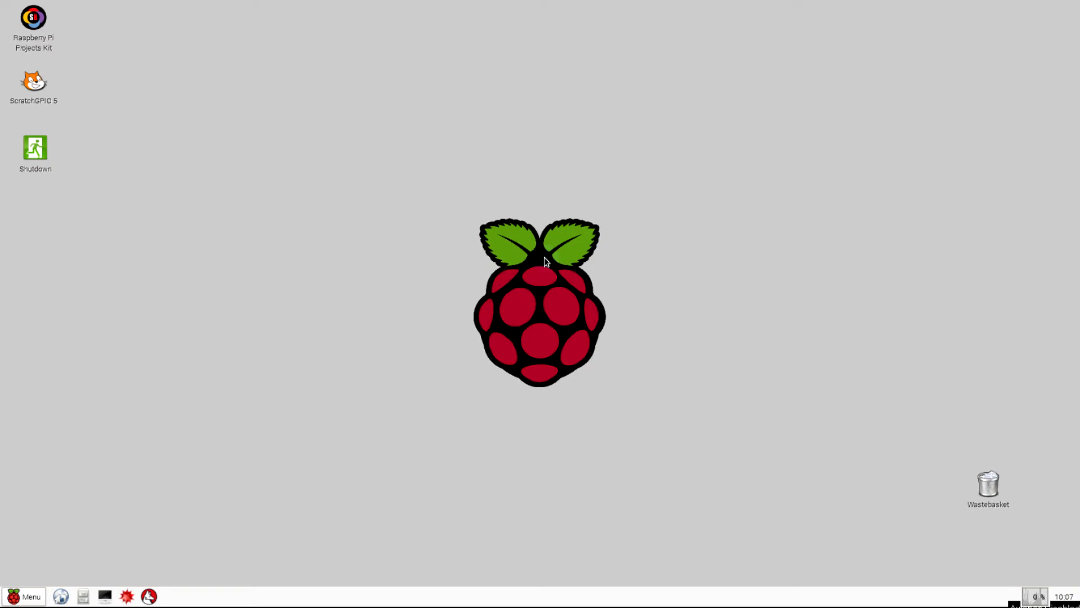
{"action": "mouse_move", "coordinate": [314, 173]}
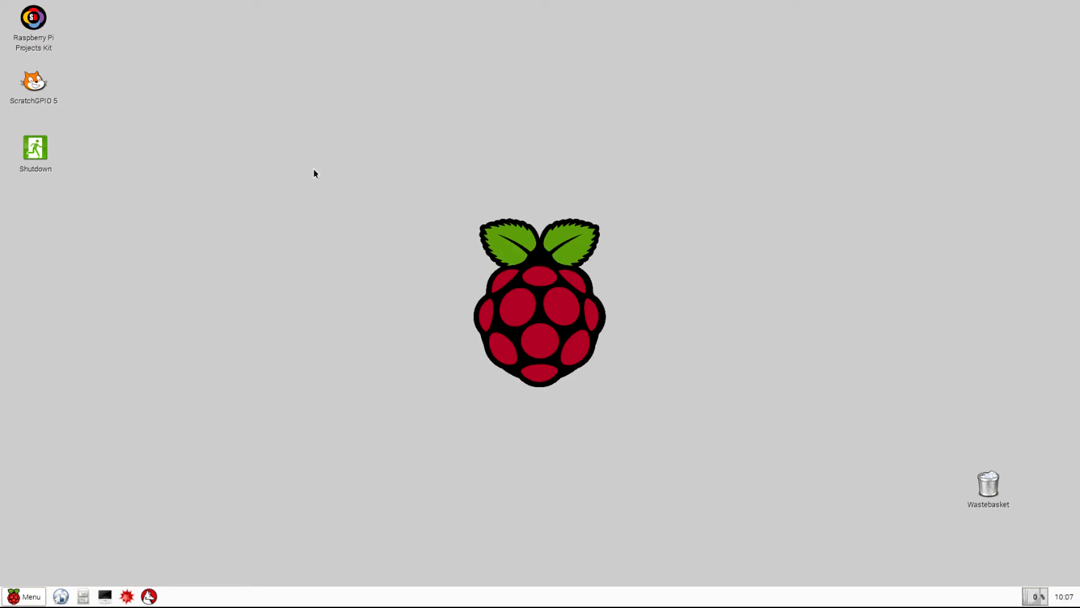
{"action": "mouse_move", "coordinate": [133, 91]}
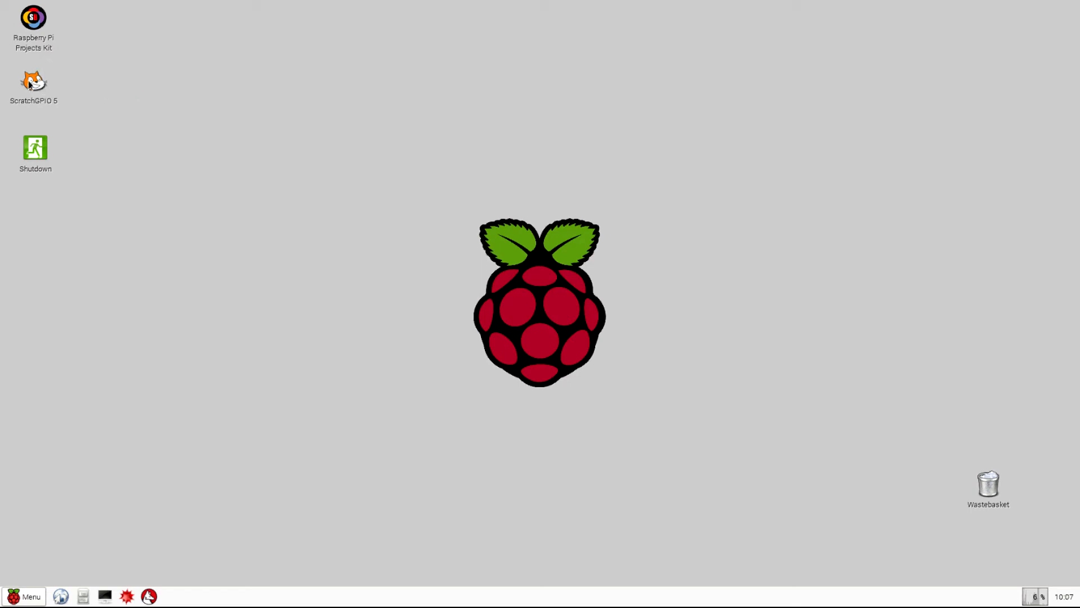
{"action": "left_click", "coordinate": [33, 81]}
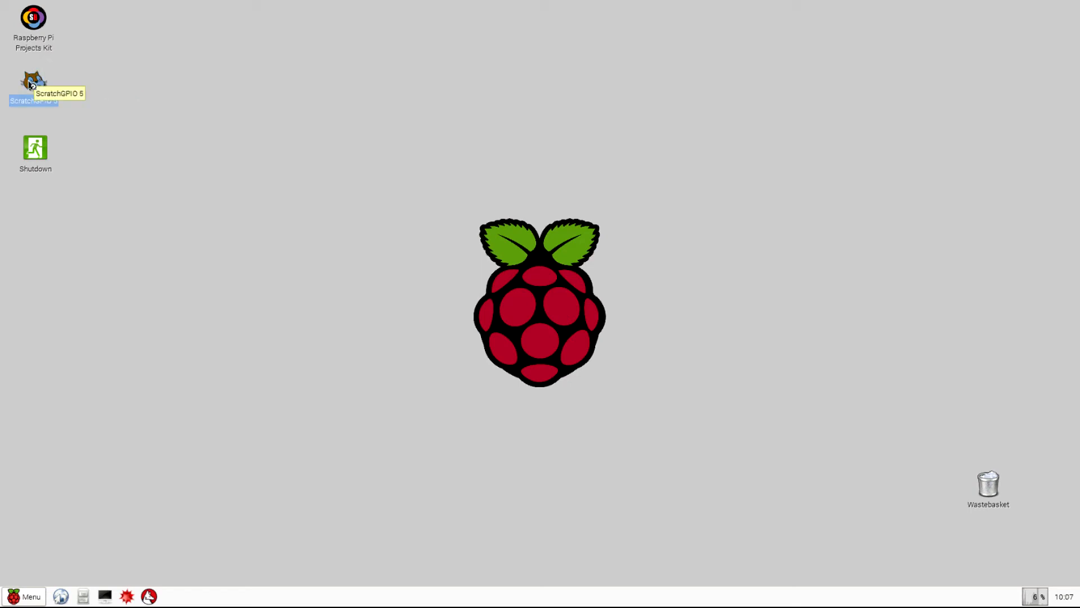
{"action": "double_click", "coordinate": [32, 81]}
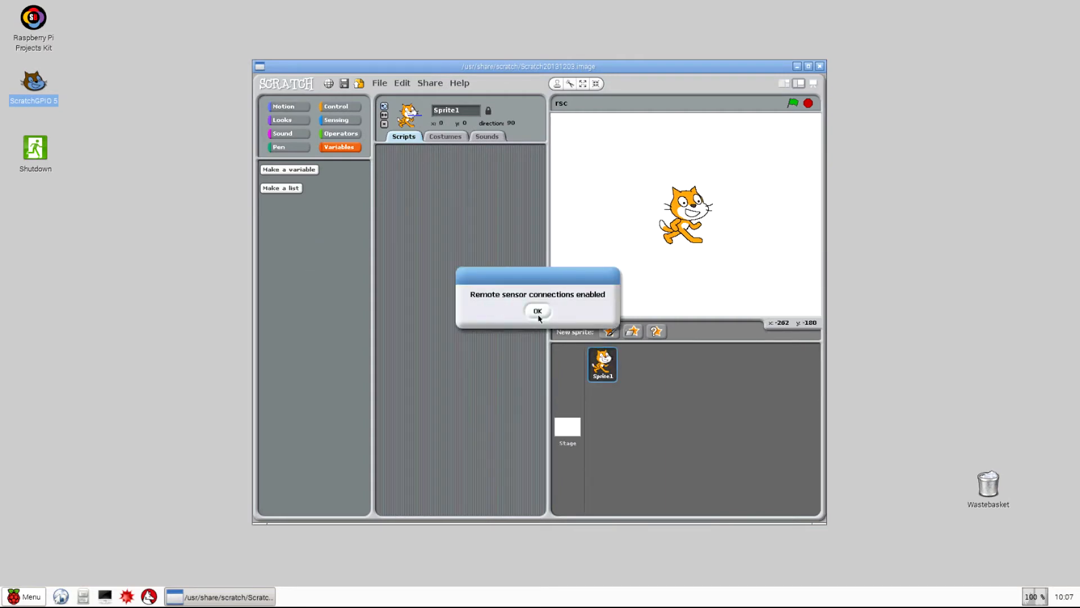
{"action": "left_click", "coordinate": [538, 310]}
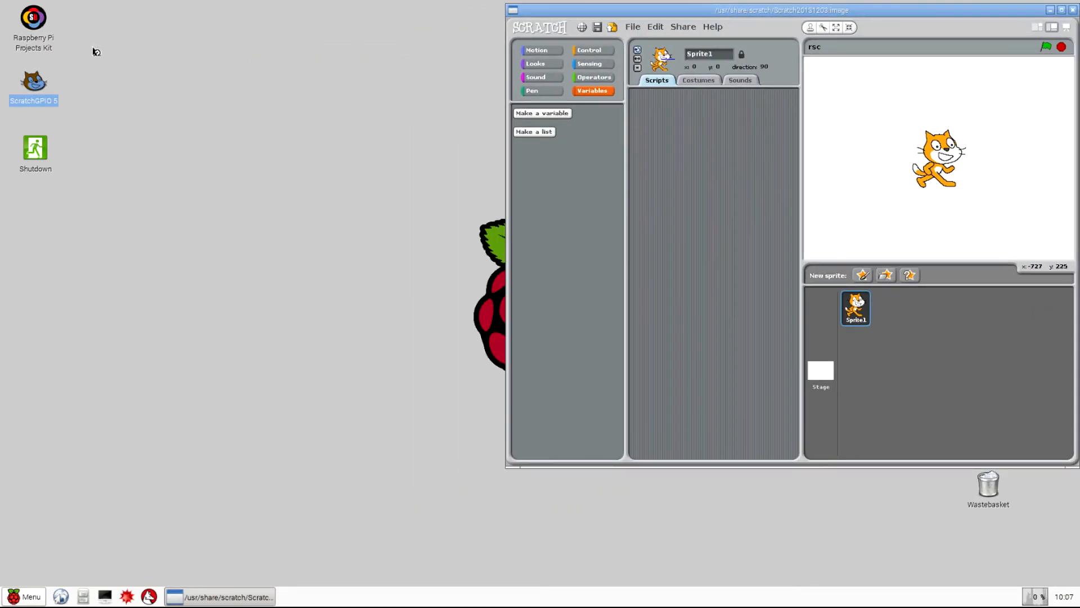
{"action": "mouse_move", "coordinate": [33, 19]}
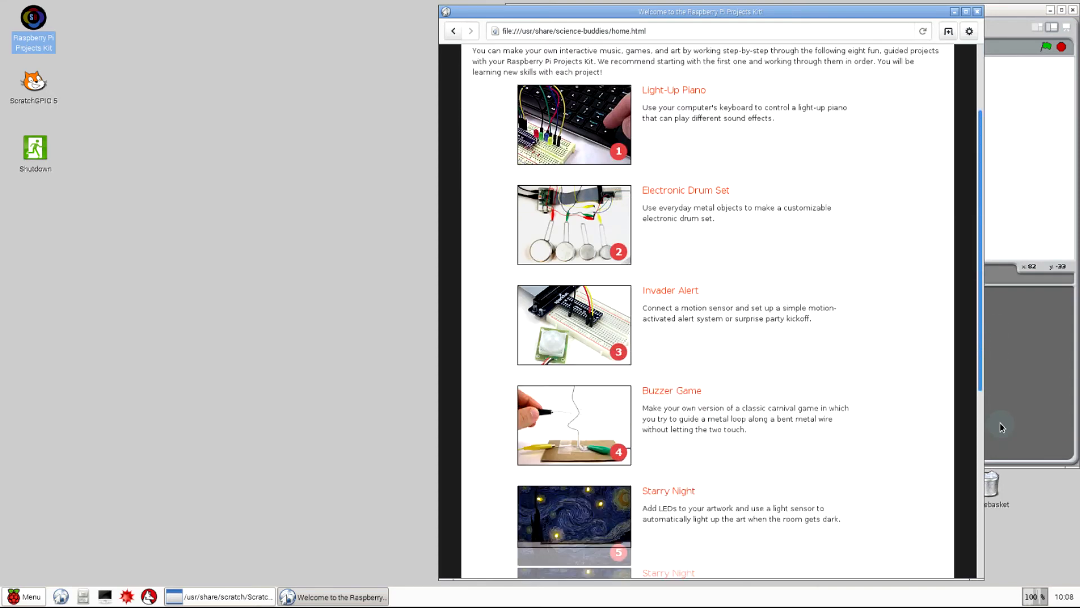
Scroll the Projects Kit welcome page down and back up to survey the project list.
{"action": "scroll", "scroll_direction": "down", "scroll_amount": 3}
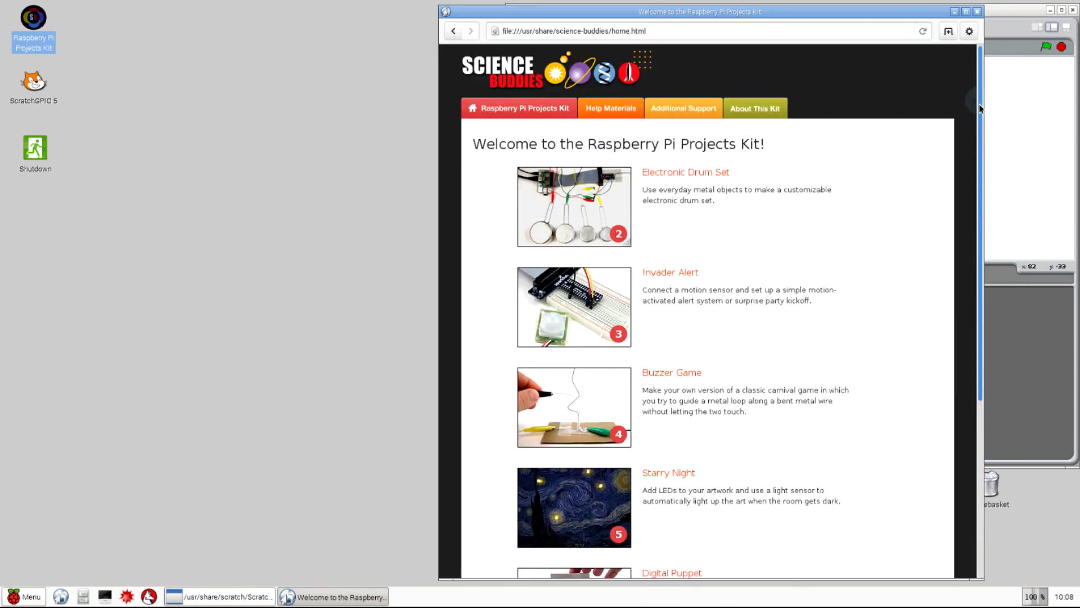
{"action": "scroll", "scroll_direction": "up", "scroll_amount": 3}
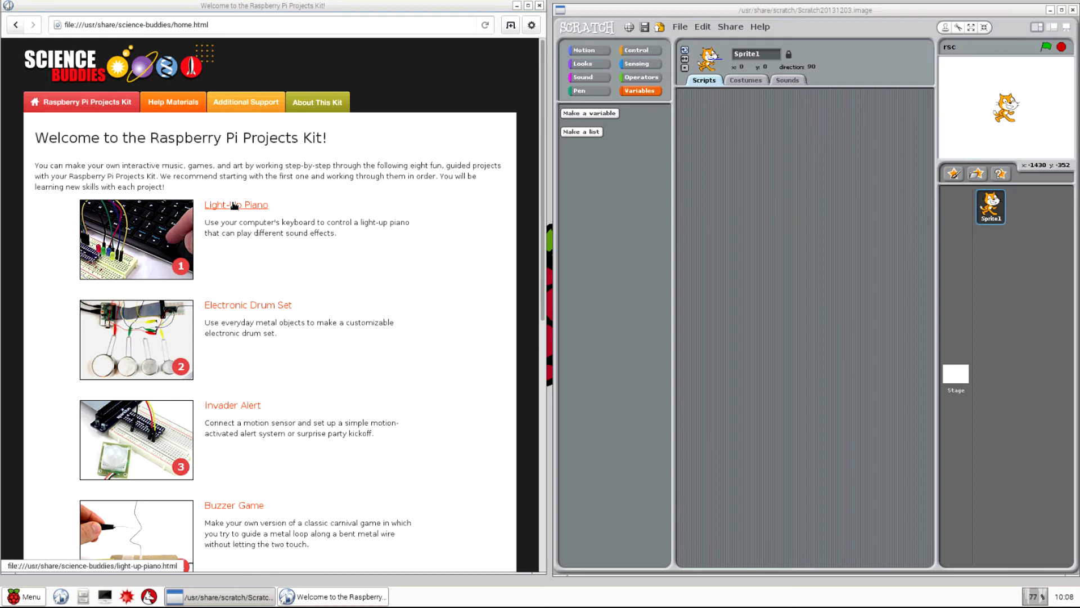
Open Project #1: Light-up Piano and scroll through its circuit and Scratch program instructions.
{"action": "left_click", "coordinate": [235, 205]}
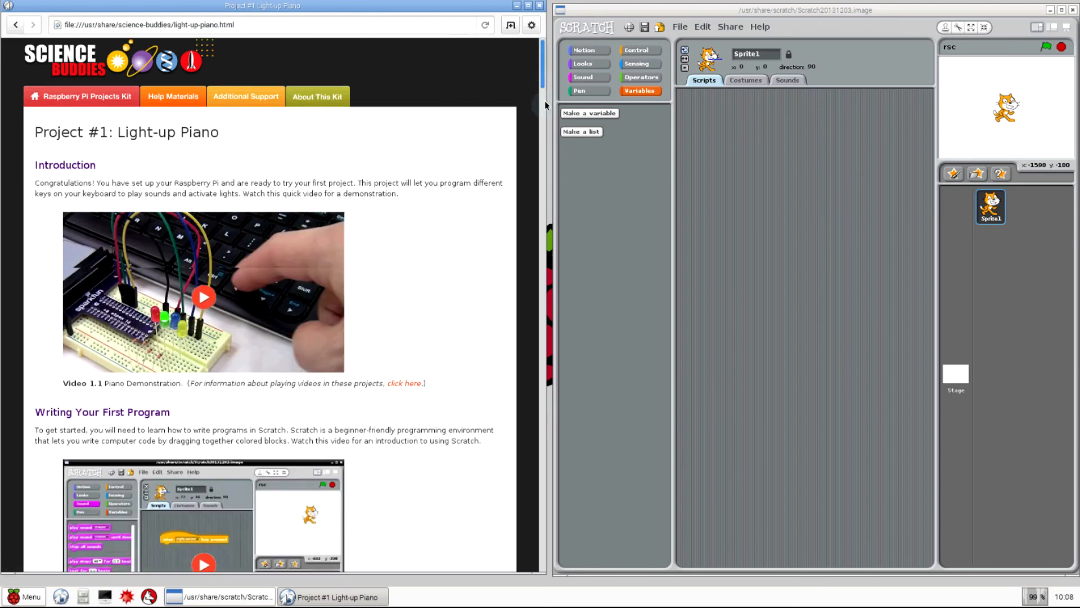
{"action": "scroll", "scroll_direction": "down", "scroll_amount": 3}
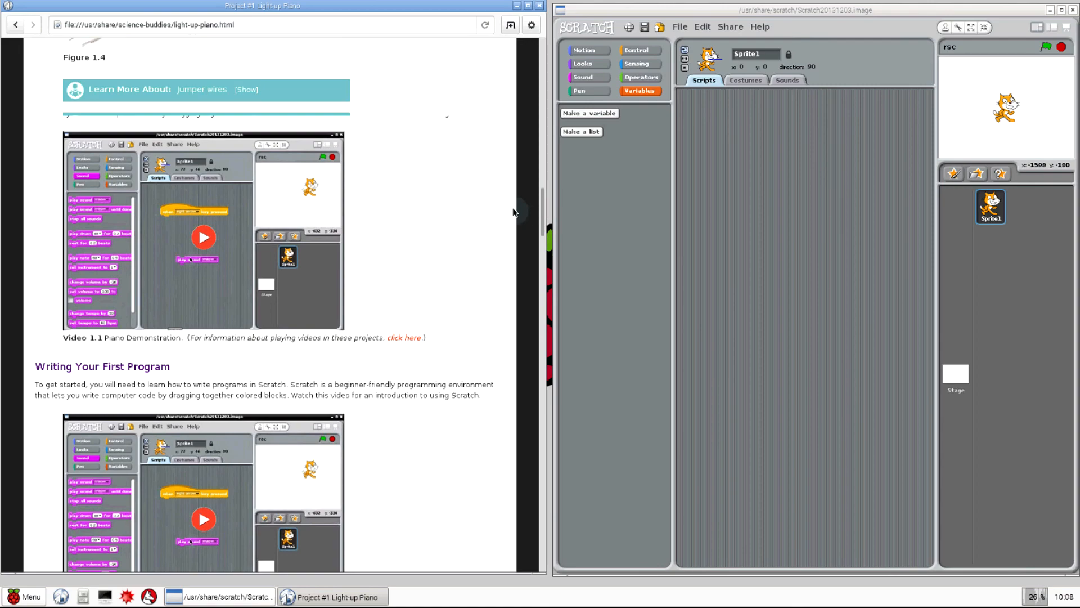
{"action": "scroll", "scroll_direction": "down", "scroll_amount": 3}
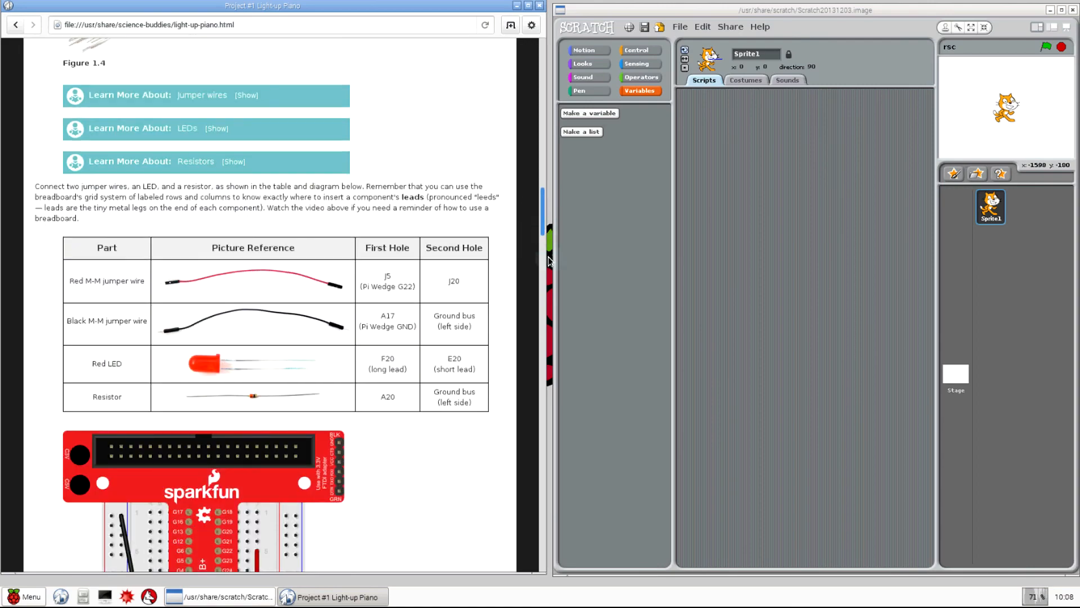
{"action": "scroll", "scroll_direction": "down", "scroll_amount": 3}
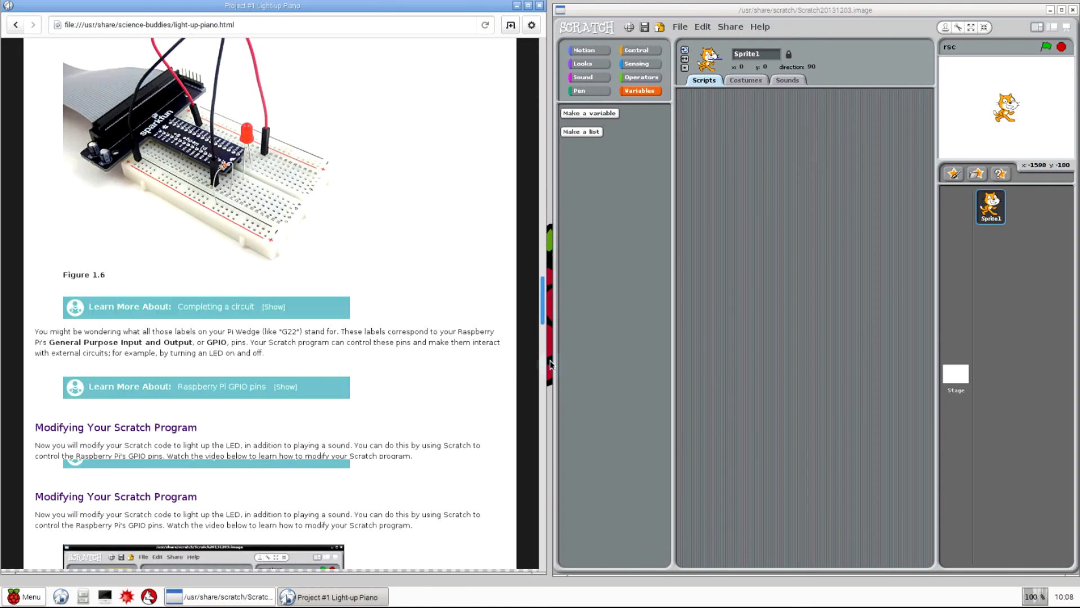
{"action": "scroll", "scroll_direction": "down", "scroll_amount": 3}
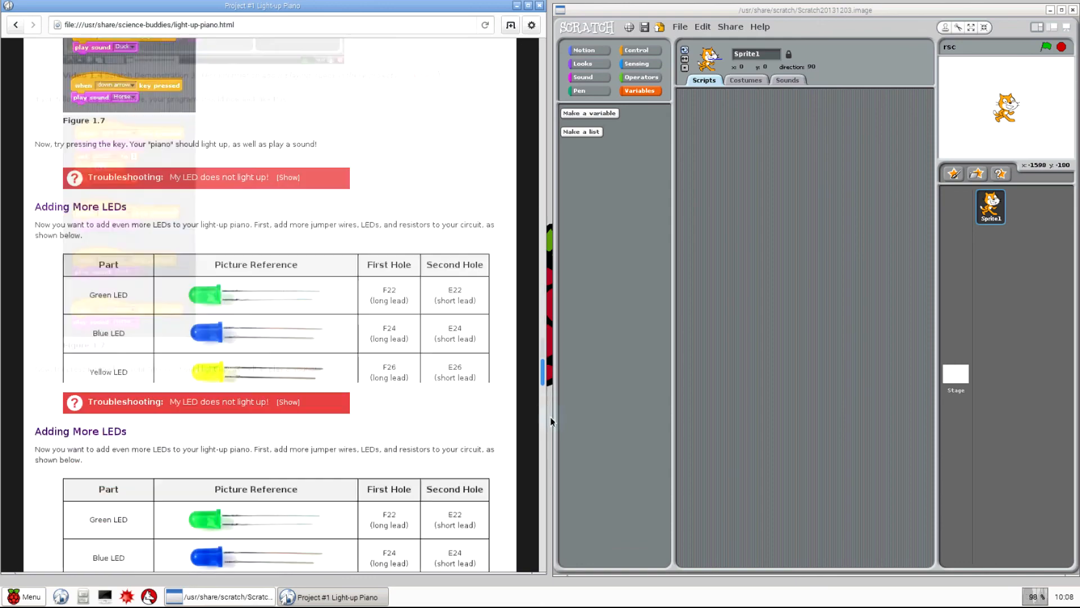
{"action": "scroll", "scroll_direction": "down", "scroll_amount": 3}
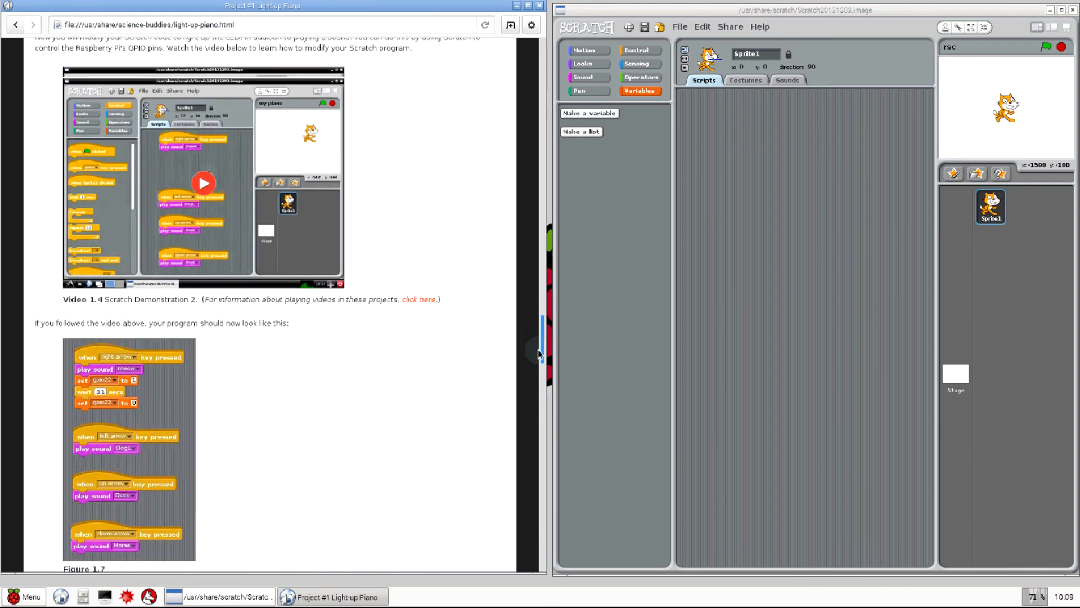
{"action": "scroll", "scroll_direction": "down", "scroll_amount": 3}
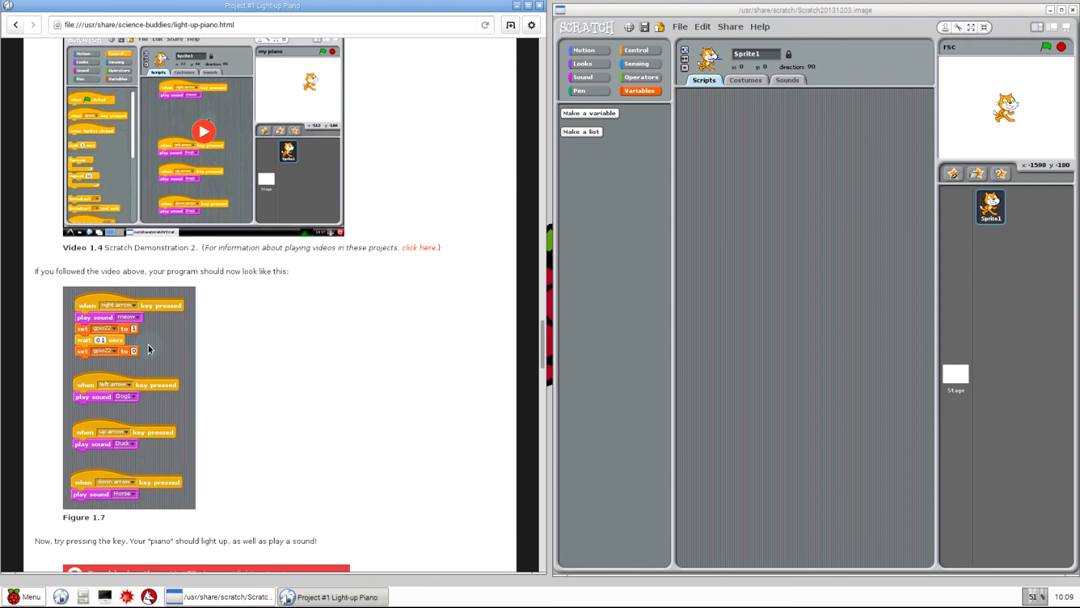